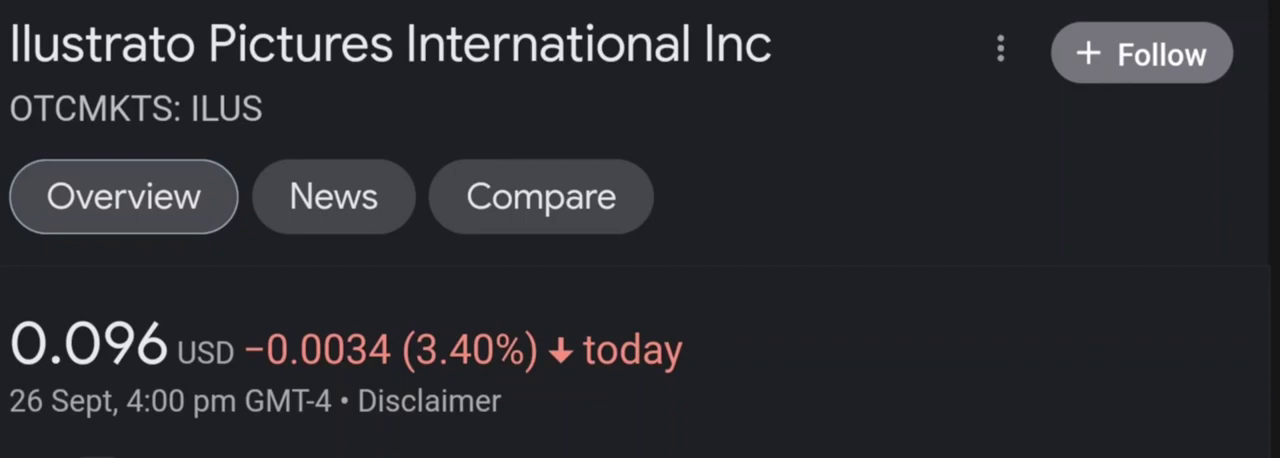
Switch the Ilustrato Pictures (ILUS) chart to the 1-month range, up 37.86%
scroll(down, 3)
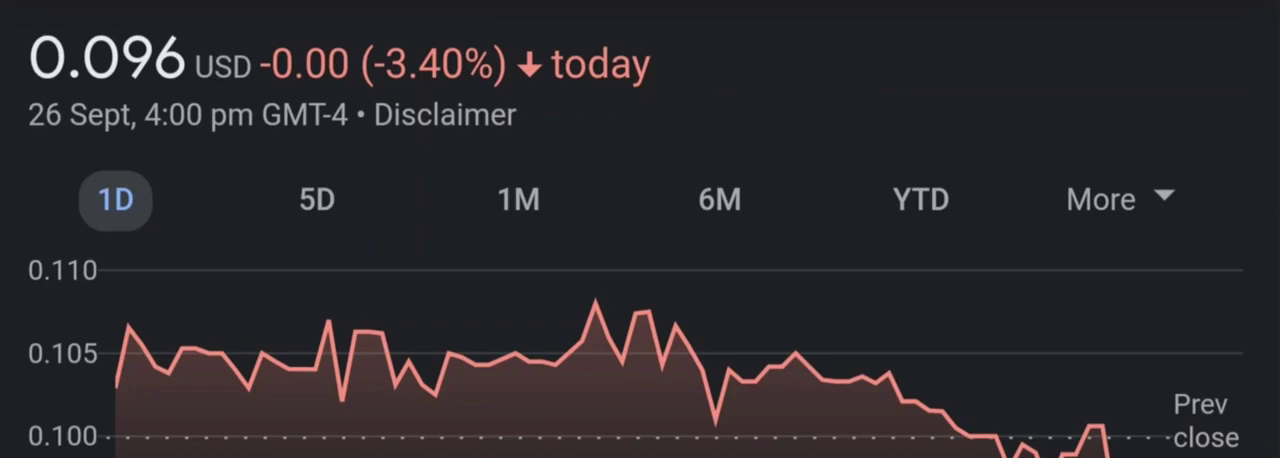
click(316, 200)
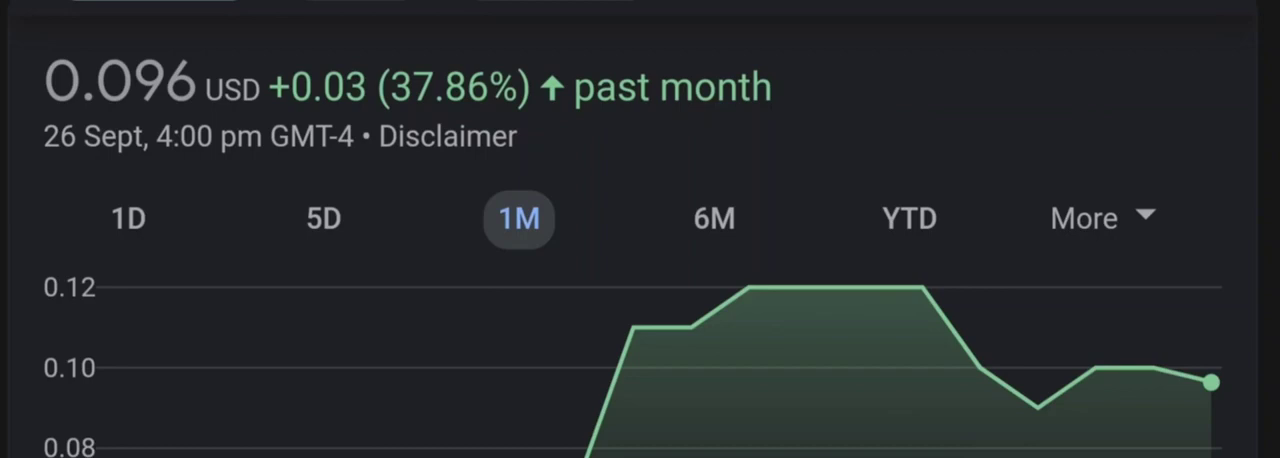
View the 6-month chart (down 35.67%) and a longer range before moving to MarketWatch
click(716, 220)
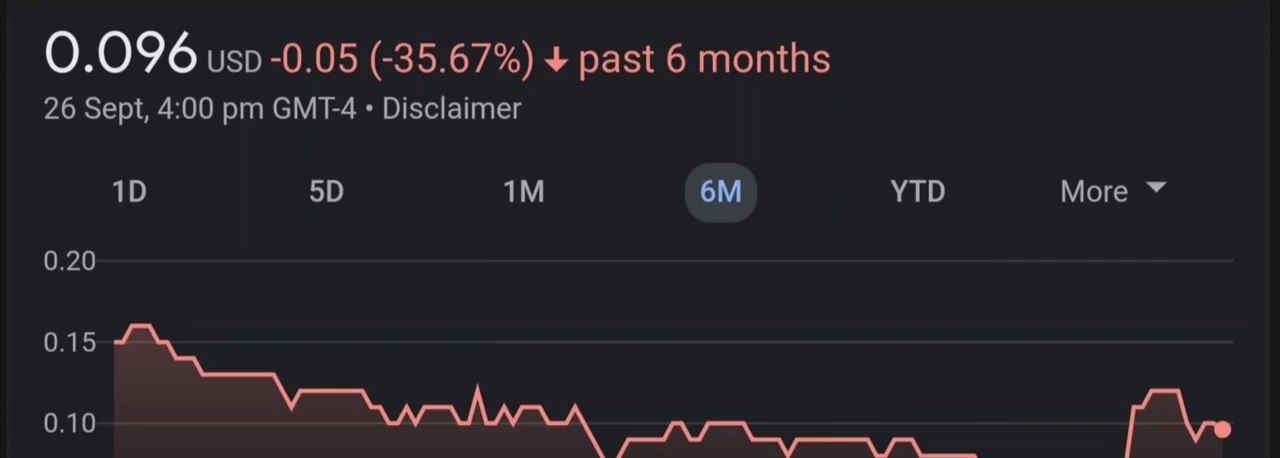
click(918, 192)
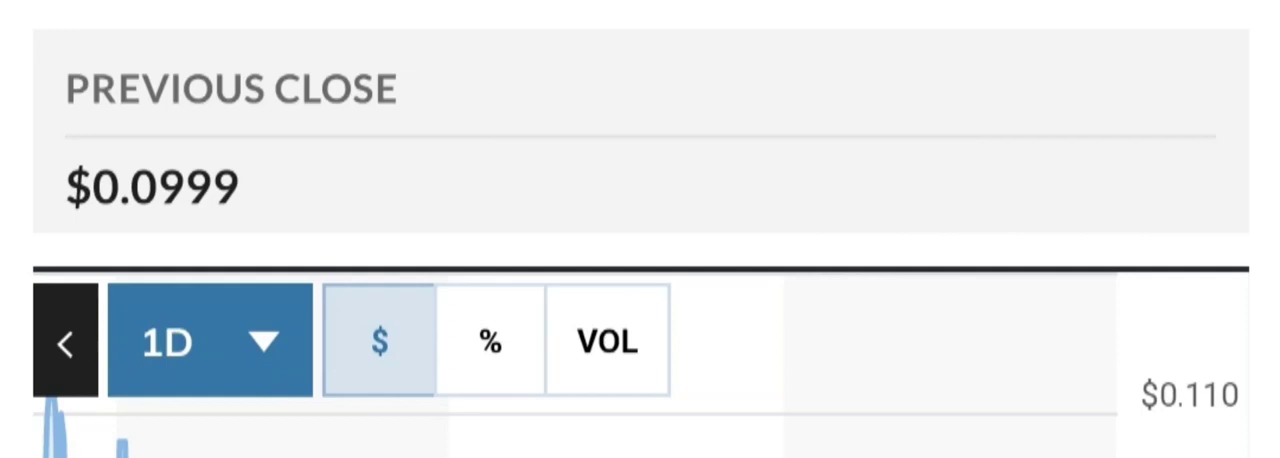
Set the MarketWatch quote chart range to 1 month, peaking near $0.125
click(200, 342)
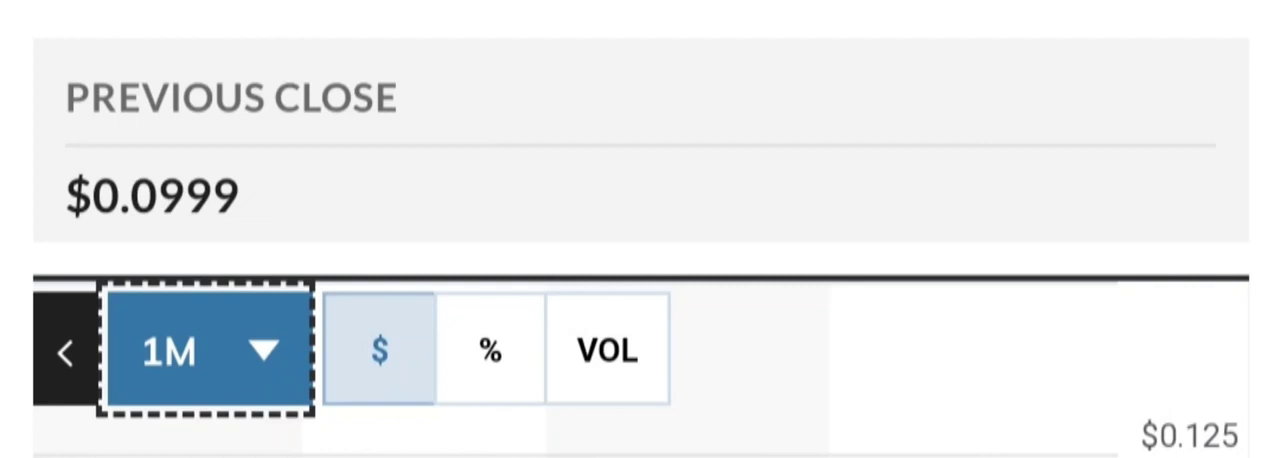
Reach the trading stats: volume 9.1M vs 8.77M average, day and 52-week ranges
click(204, 356)
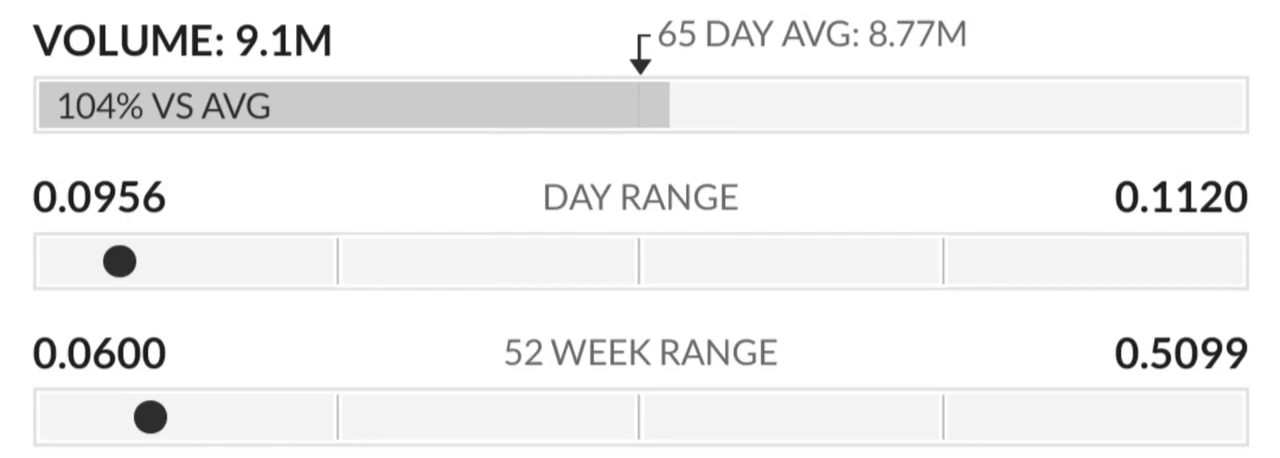
Scroll through MarketWatch key data showing P/E 38.60 and EPS $0.0025
scroll(down, 3)
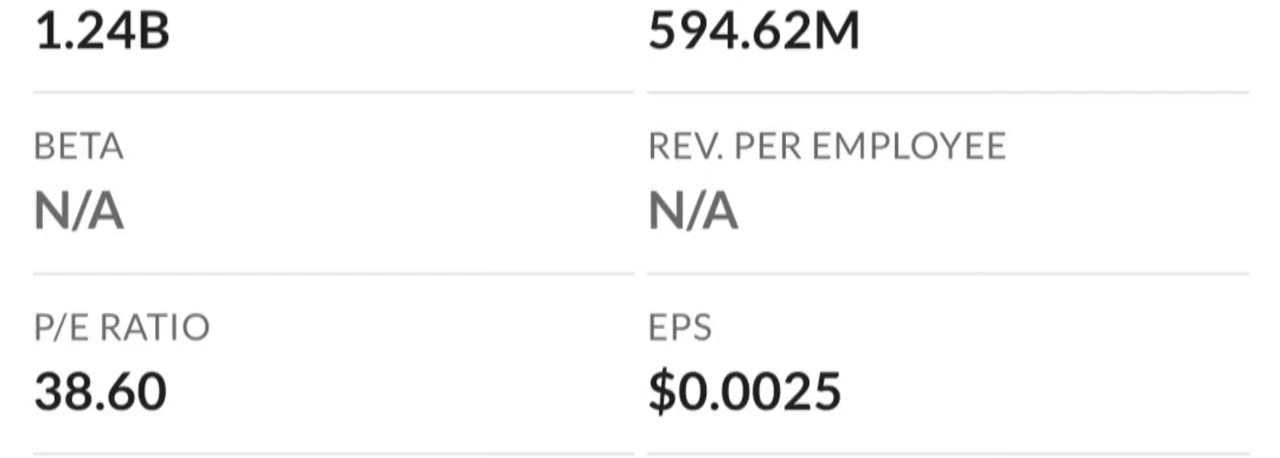
scroll(down, 3)
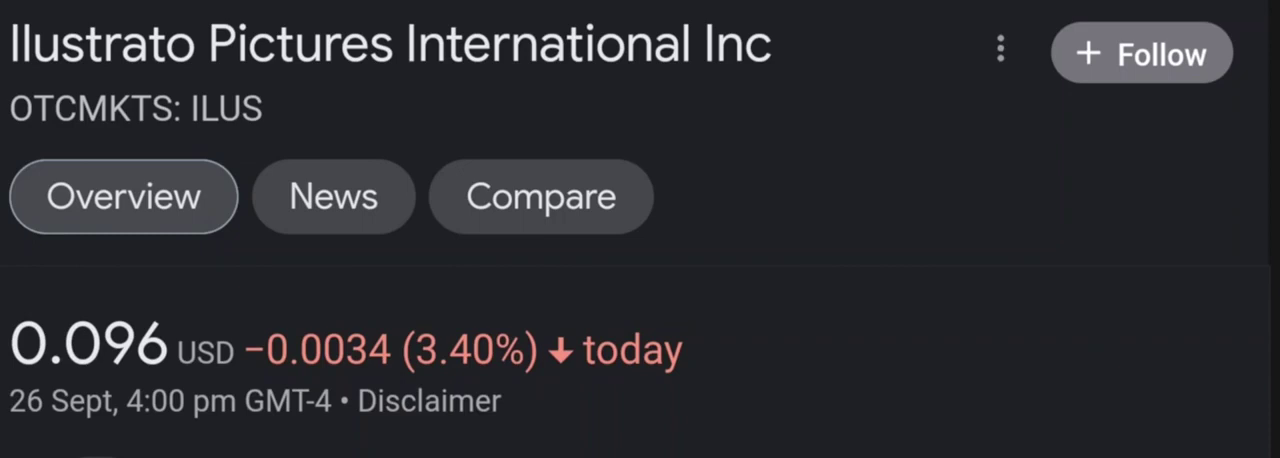
scroll(down, 3)
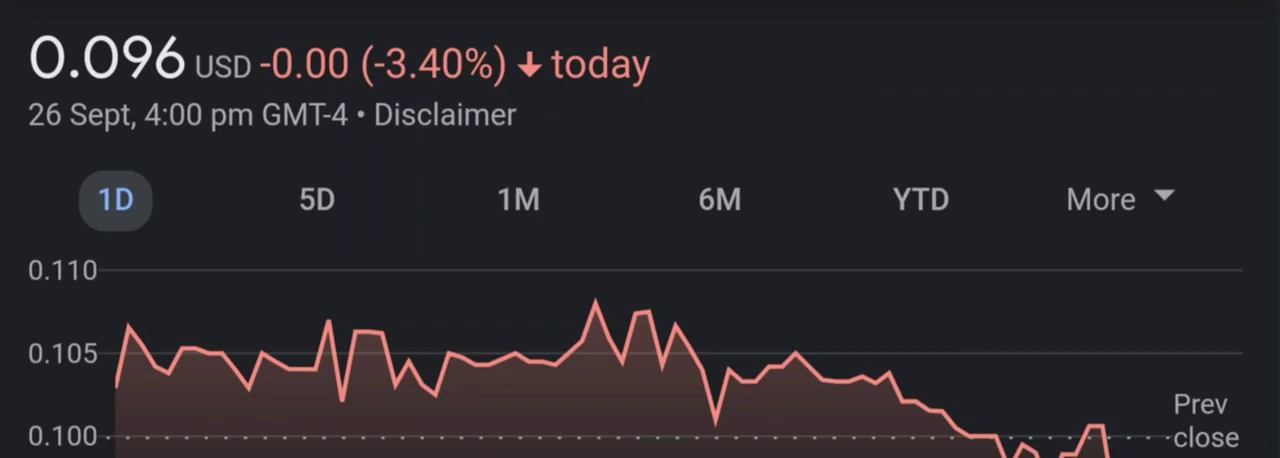
Step the ILUS chart through 5D, 1M, 6M and YTD ranges, ending down 68.87%
click(316, 200)
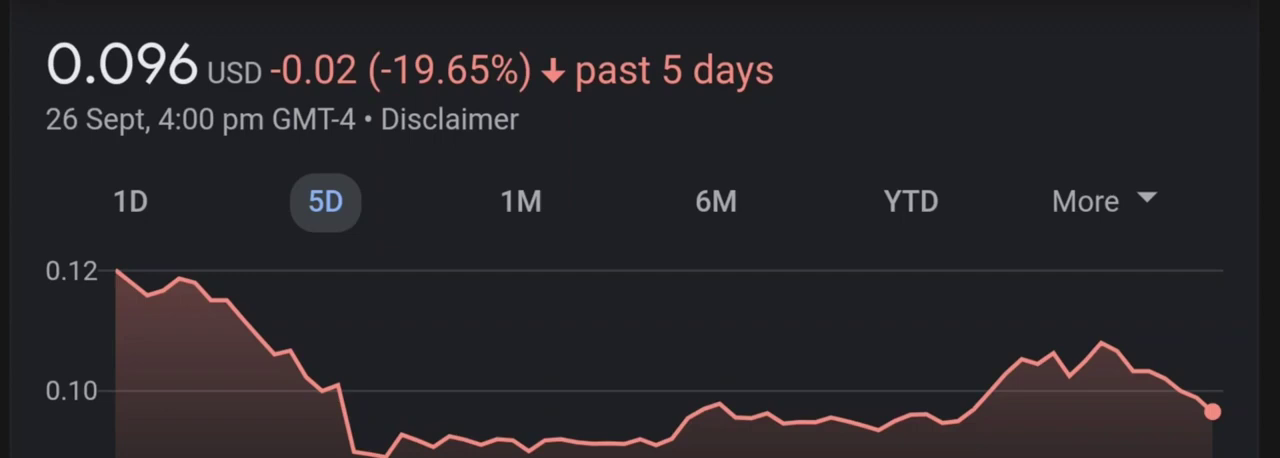
click(516, 202)
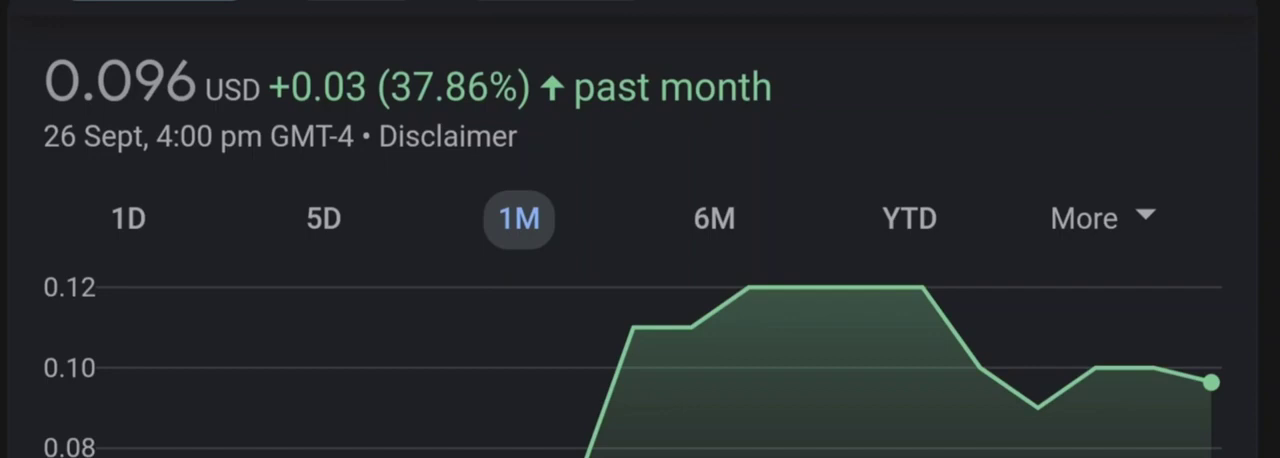
click(712, 218)
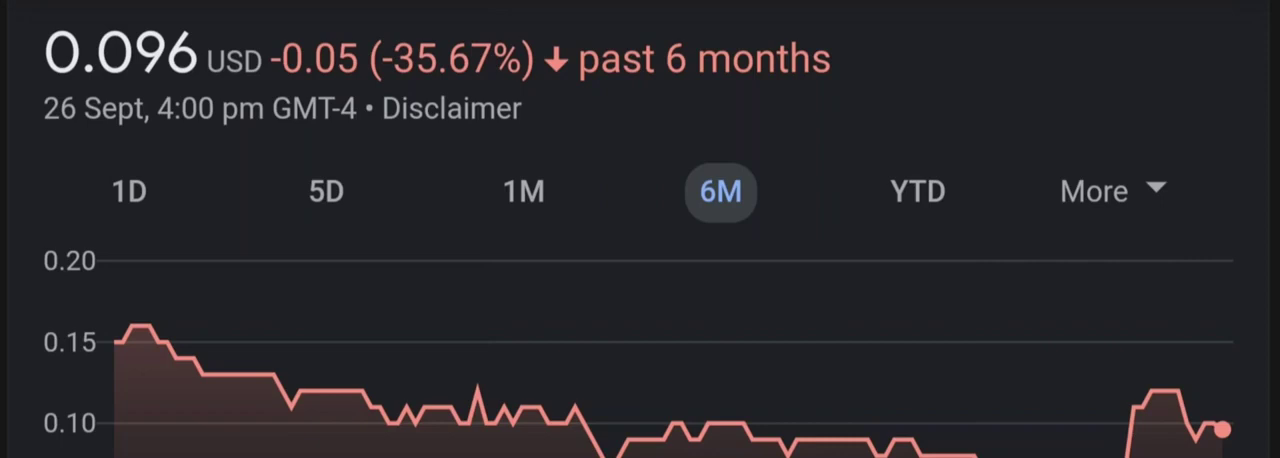
click(920, 192)
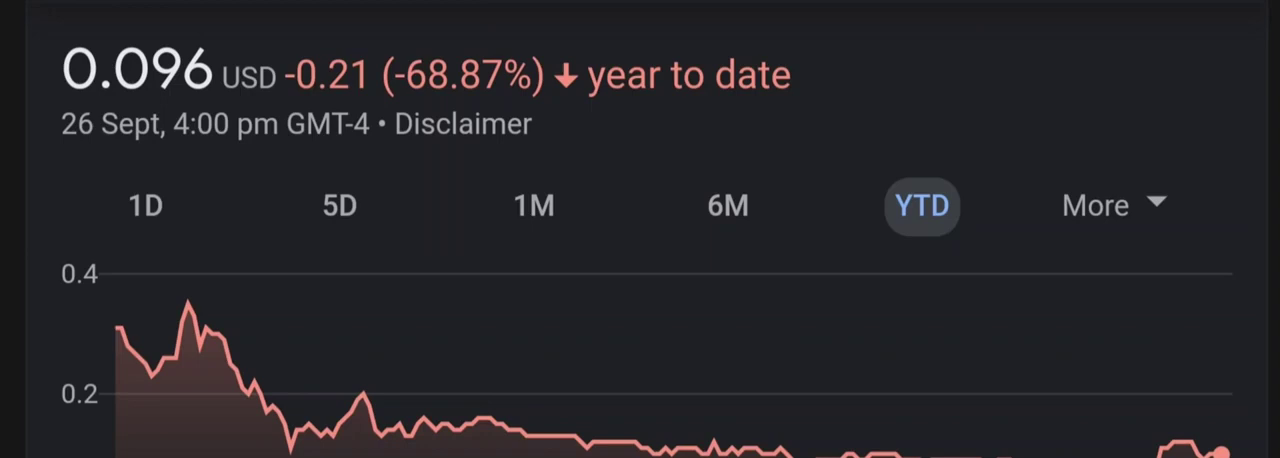
Return to the MarketWatch quote ($0.0999 previous close) with its chart on 1 month
click(1100, 206)
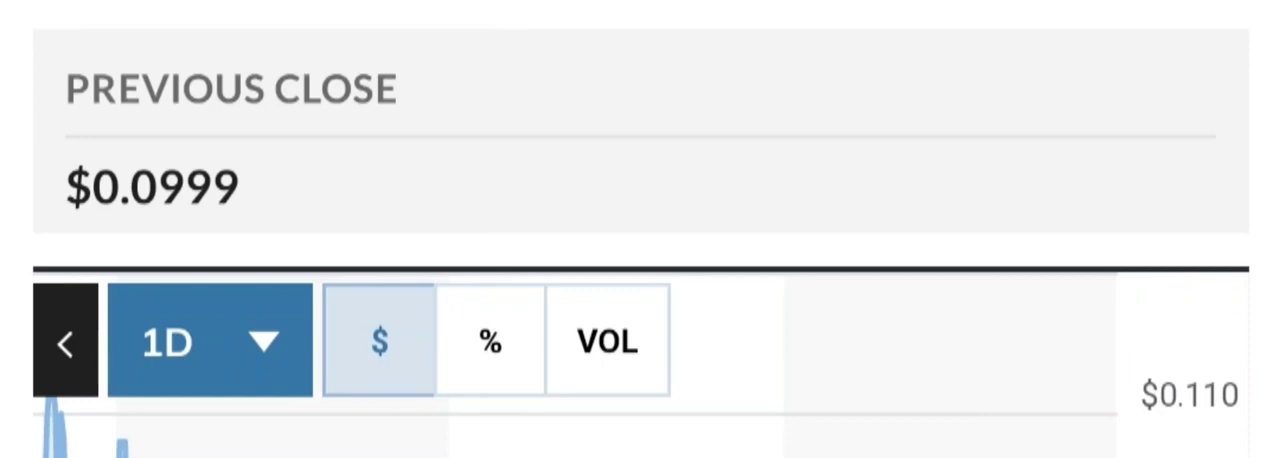
click(204, 344)
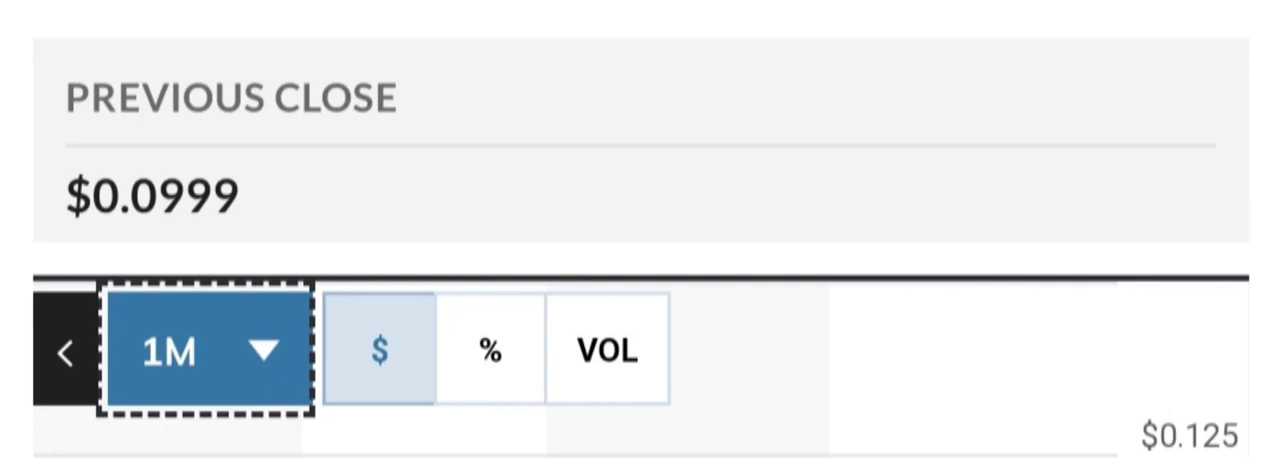
Scroll to Key Data and Performance: 1M up 42.96%, 3M up 3.32%, YTD down 67.73%
click(200, 356)
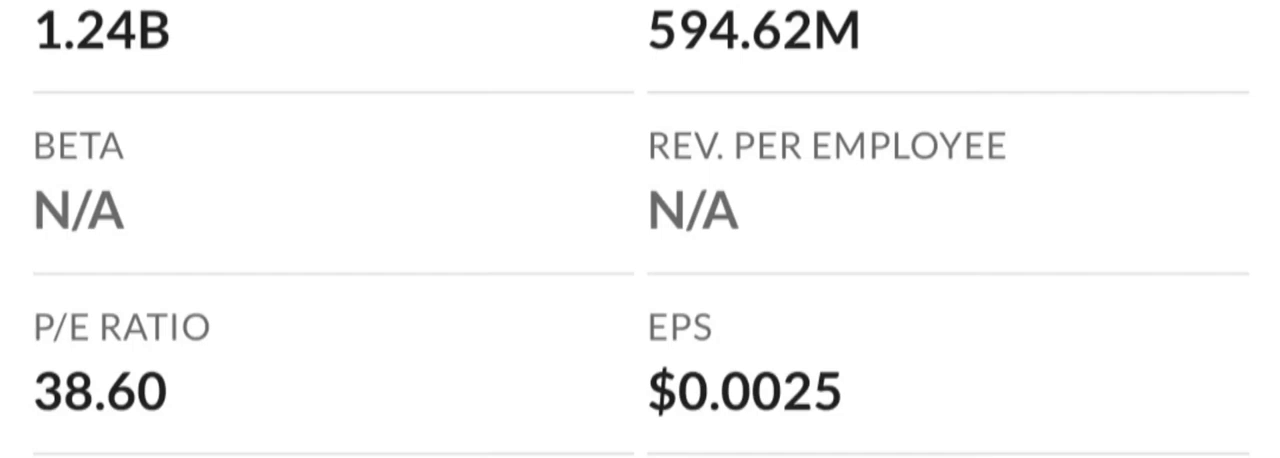
scroll(down, 3)
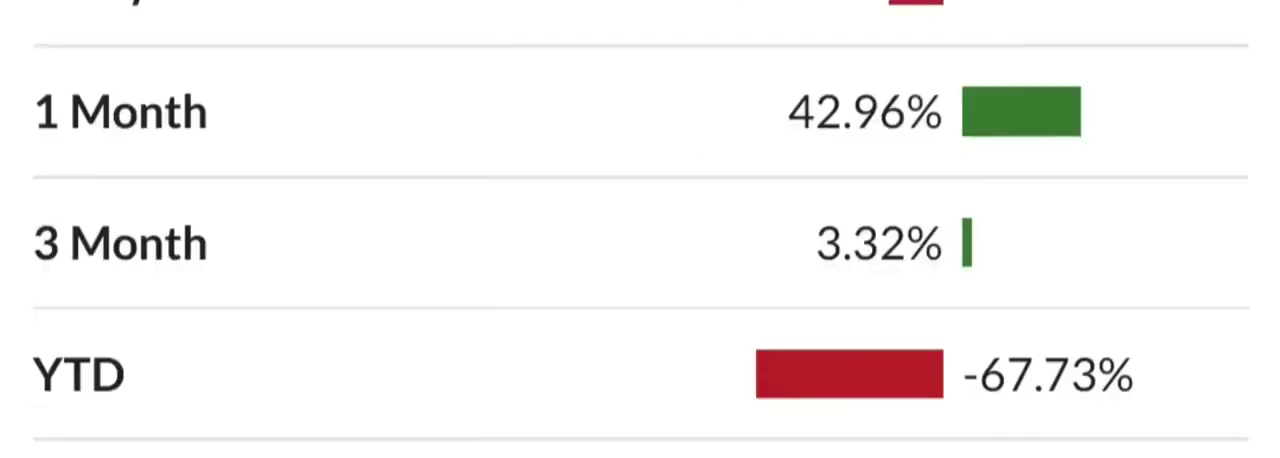